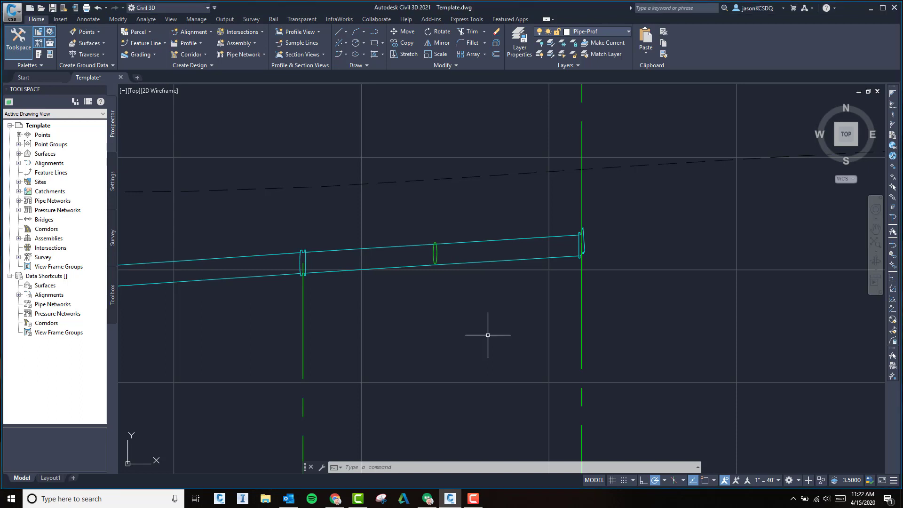
mouse_move(410, 235)
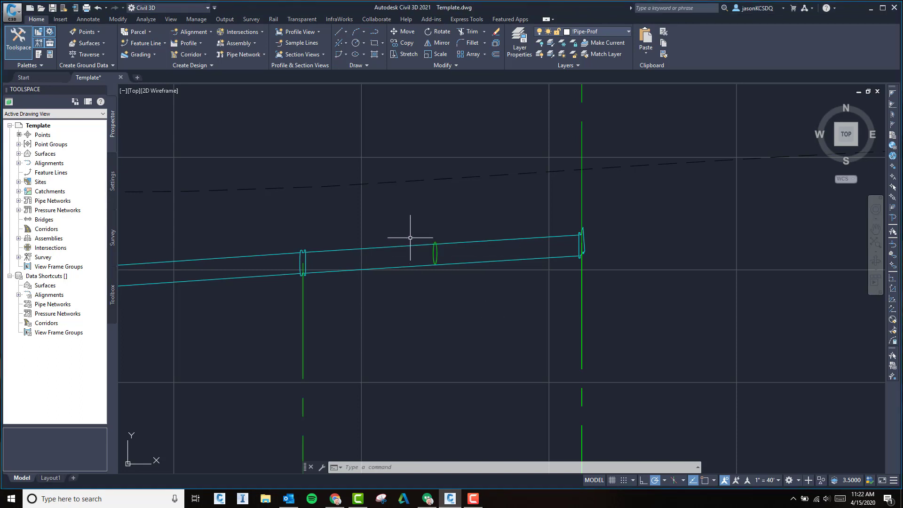
Step: Select the water main pipe and open its Profile Layout Tools
click(435, 251)
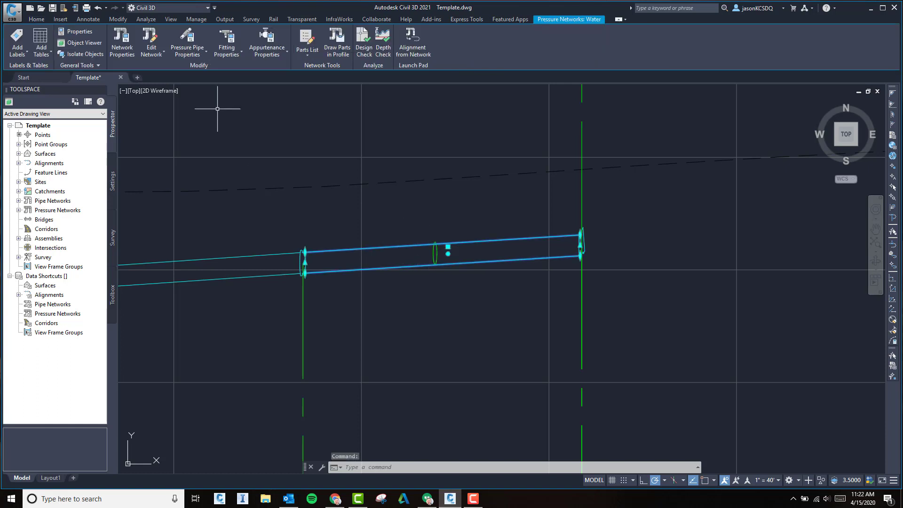
click(151, 45)
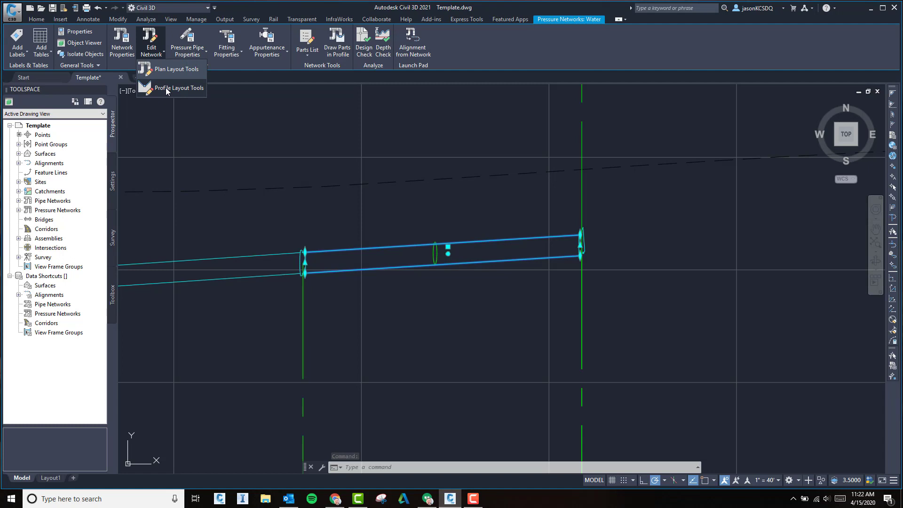
click(179, 88)
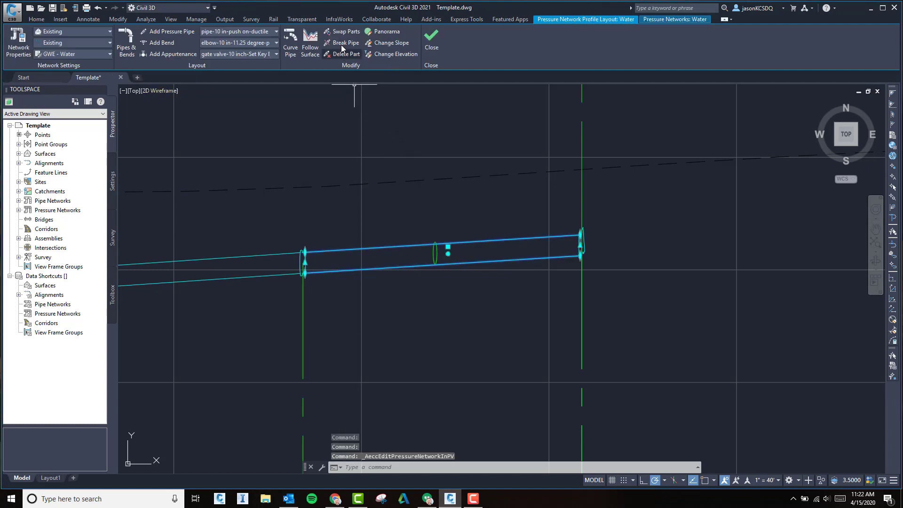
Step: Break the water main into two pipes, stretching the new end to leave a gap
click(347, 43)
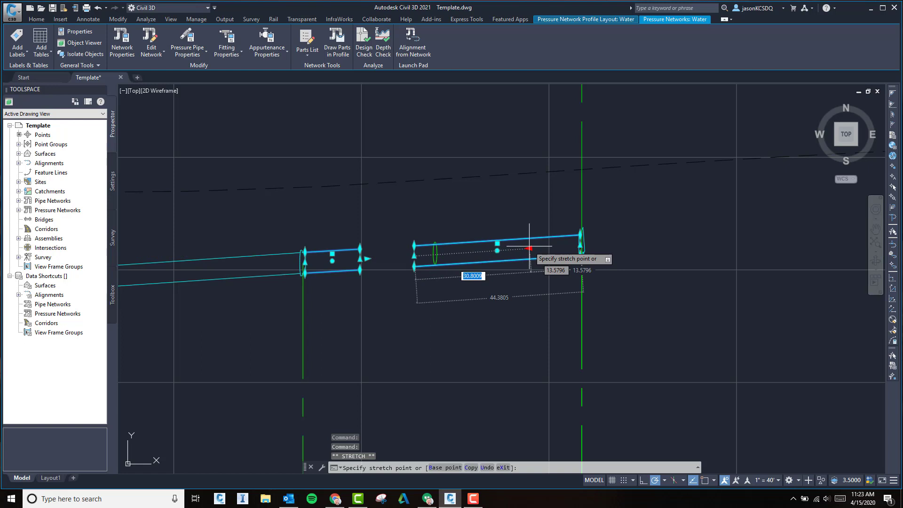
key(Escape)
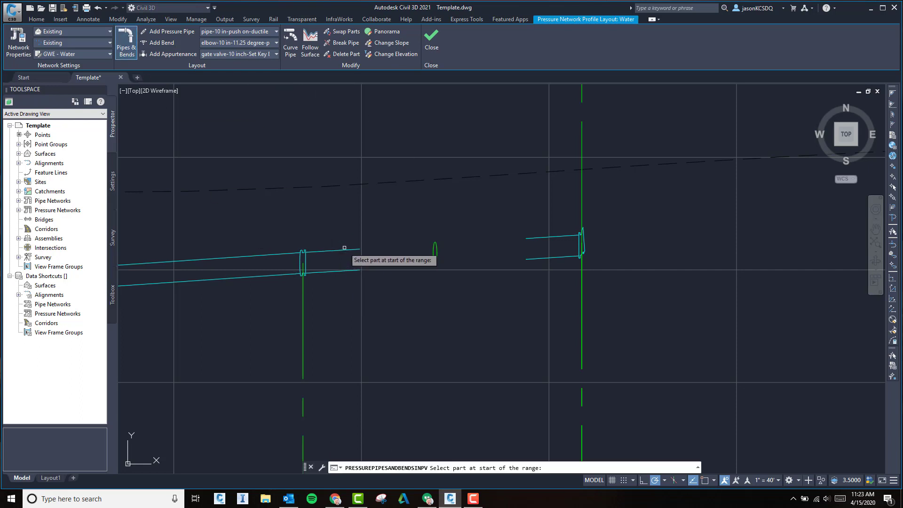
Step: Draw a steeply descending pipe starting from the left pipe's broken end
click(344, 247)
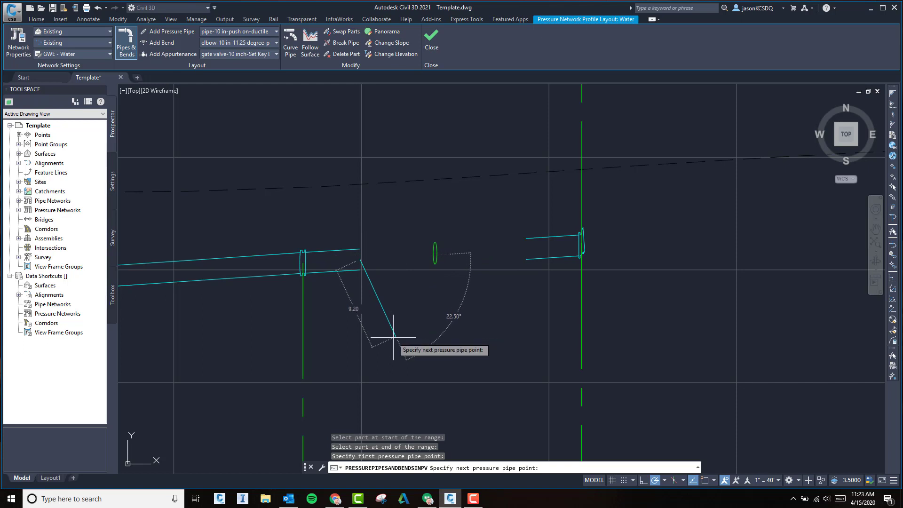
click(394, 333)
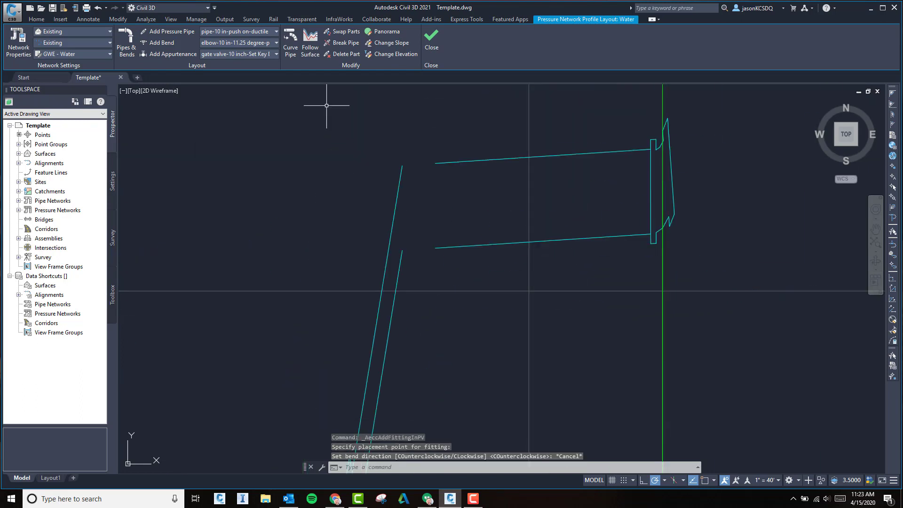
Step: Start adding a 45-degree elbow bend at the top of the descending pipe
click(275, 43)
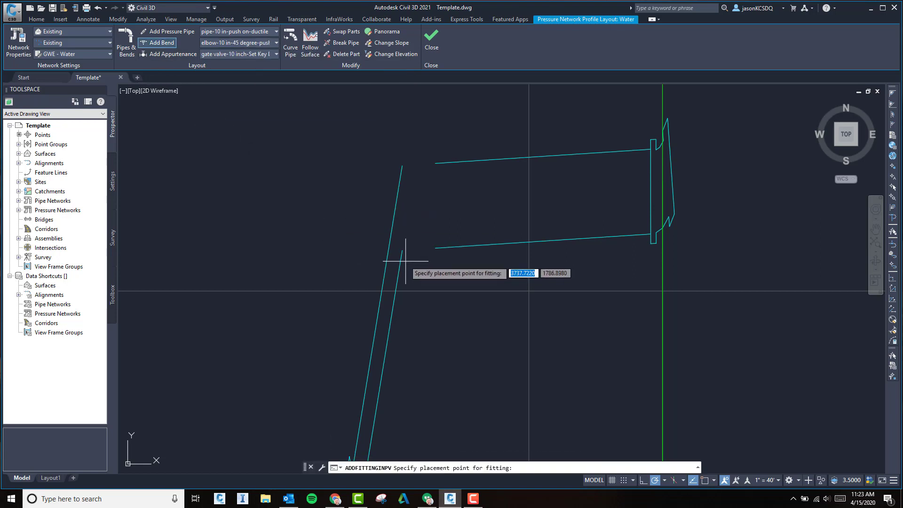
mouse_move(408, 206)
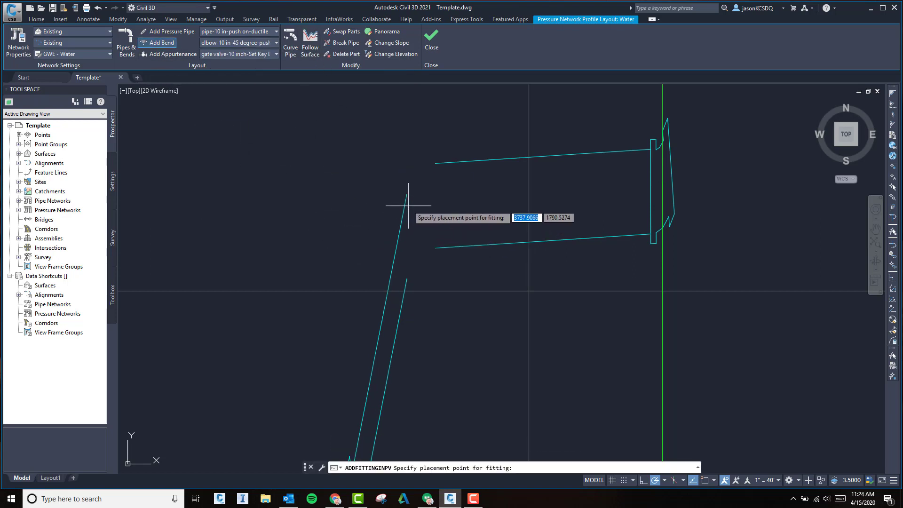